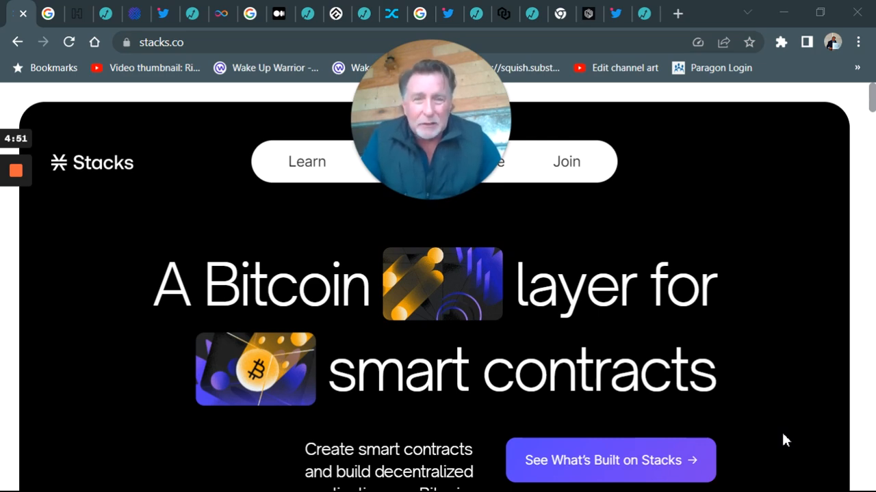
{"action": "mouse_move", "coordinate": [49, 13]}
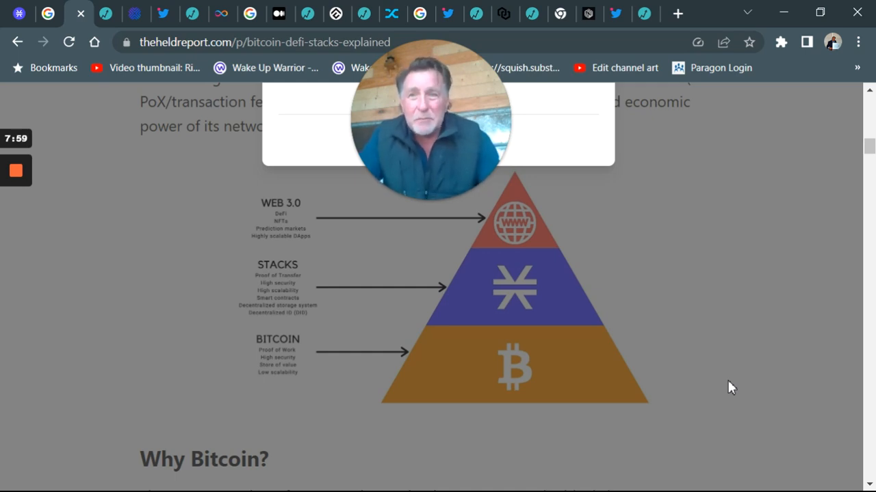
{"action": "mouse_move", "coordinate": [106, 13]}
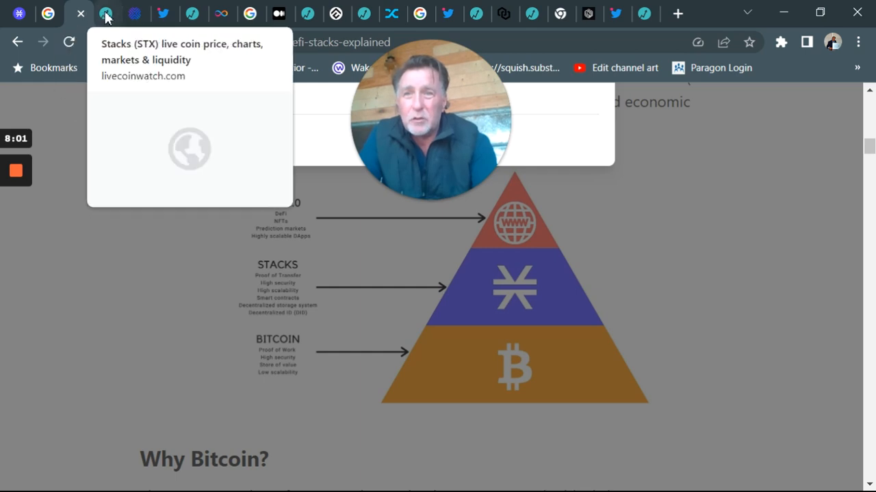
Switch to the Live Coin Watch Stacks (STX) tab to view its all-time price chart.
{"action": "left_click", "coordinate": [107, 13]}
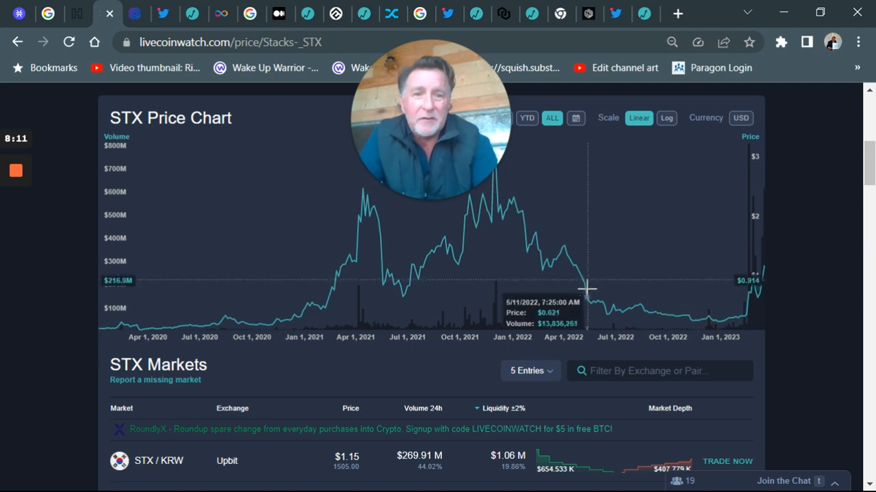
{"action": "mouse_move", "coordinate": [634, 313]}
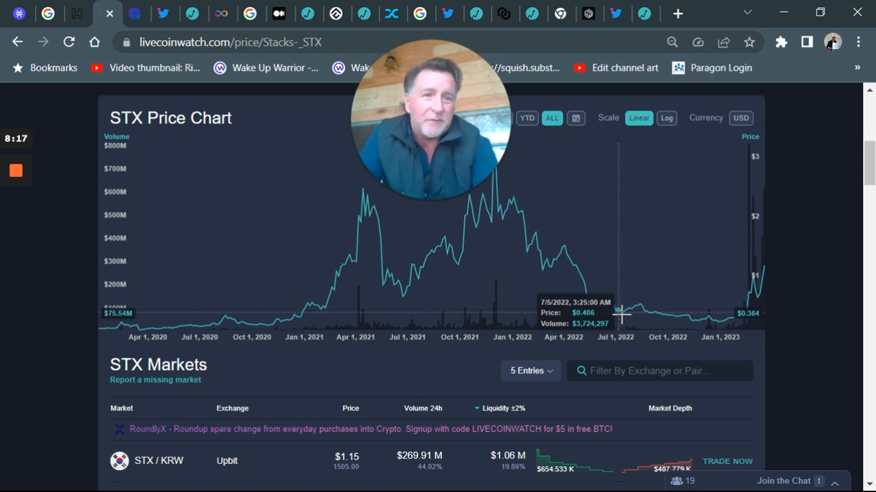
{"action": "mouse_move", "coordinate": [767, 275]}
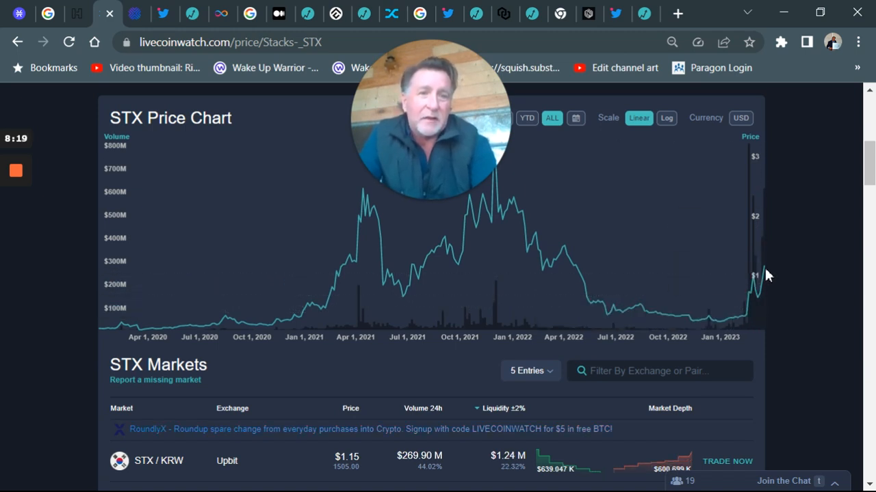
{"action": "mouse_move", "coordinate": [770, 271]}
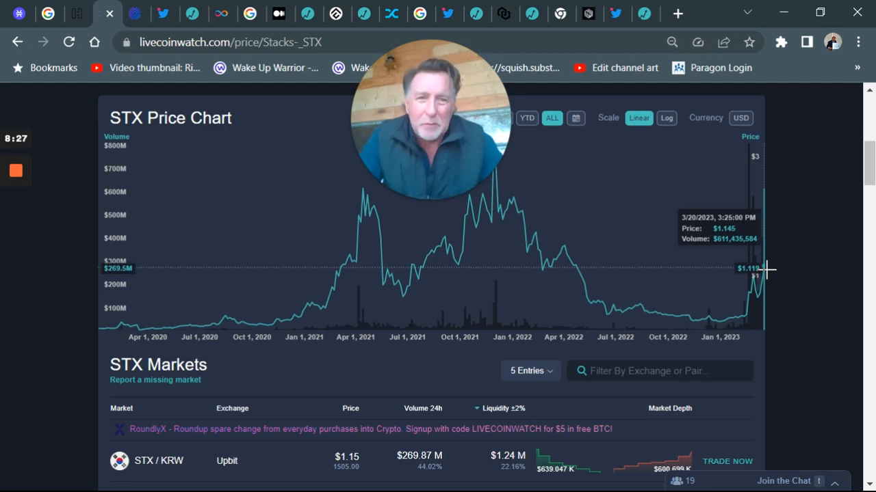
{"action": "mouse_move", "coordinate": [510, 220]}
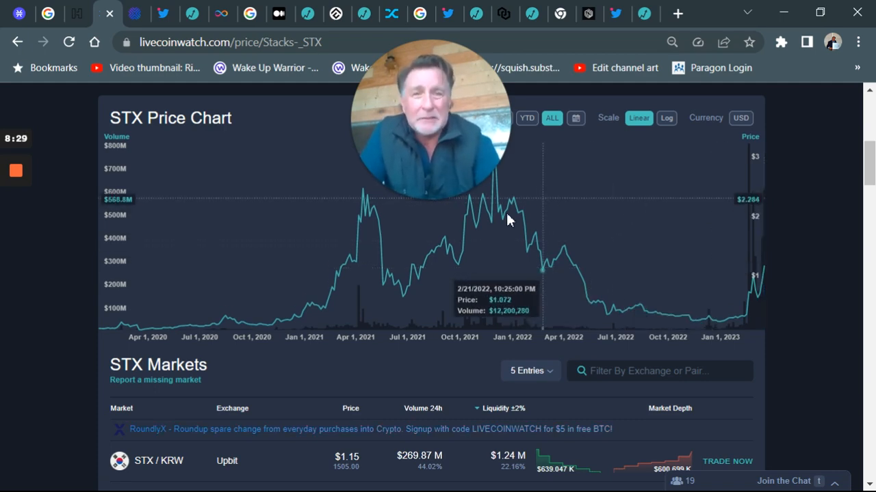
{"action": "mouse_move", "coordinate": [134, 15]}
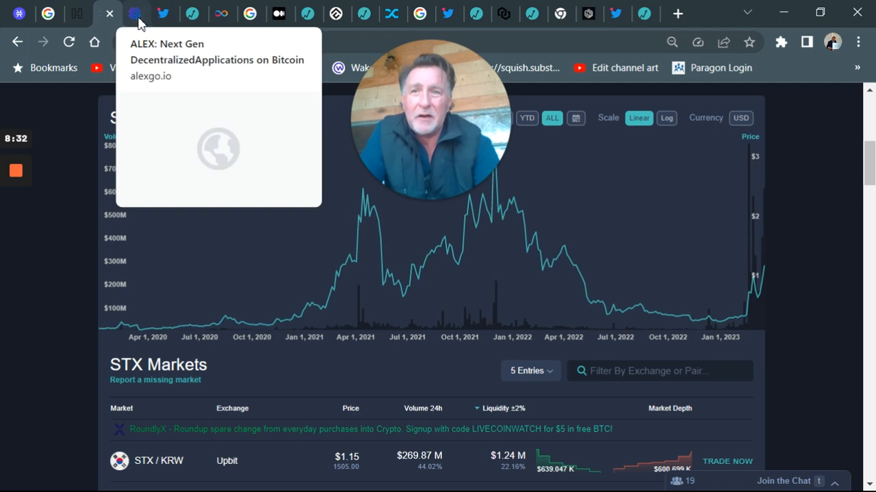
Open the alexgo.io tab and scroll past the Launchpad, Lend/Borrow, DEX and Yield cards.
{"action": "left_click", "coordinate": [135, 13]}
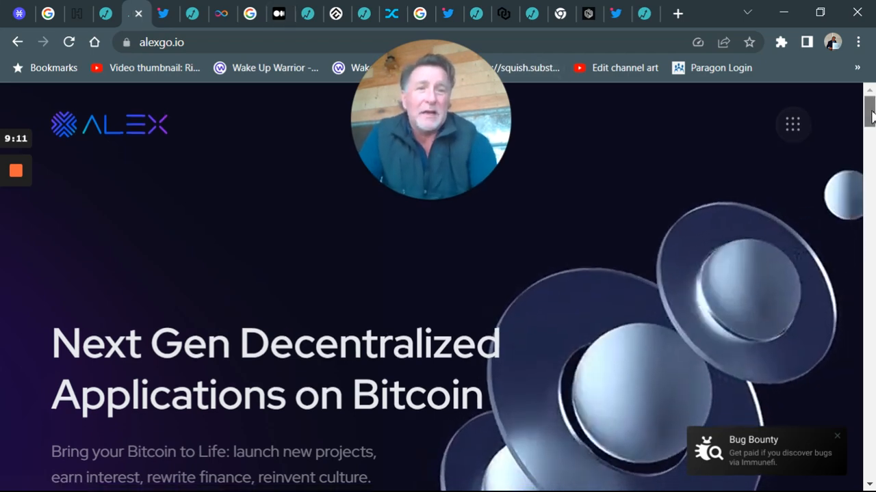
{"action": "scroll", "scroll_direction": "down", "scroll_amount": 3}
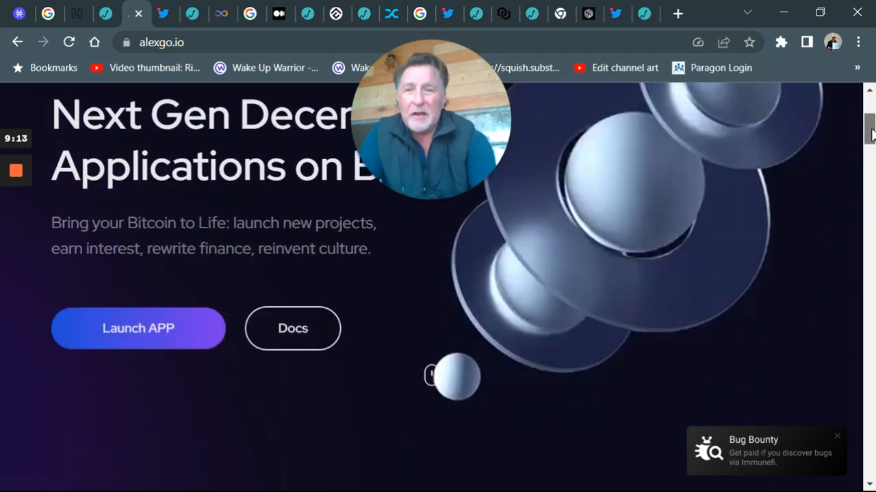
{"action": "scroll", "scroll_direction": "down", "scroll_amount": 3}
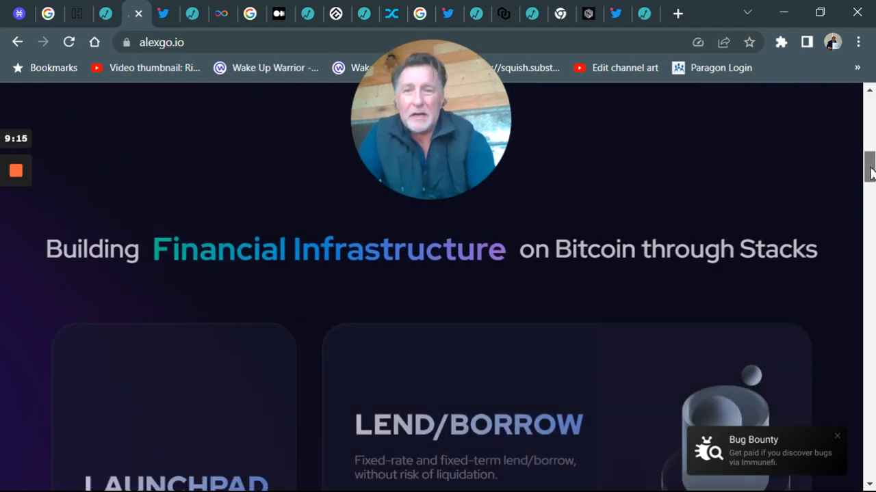
{"action": "scroll", "scroll_direction": "down", "scroll_amount": 3}
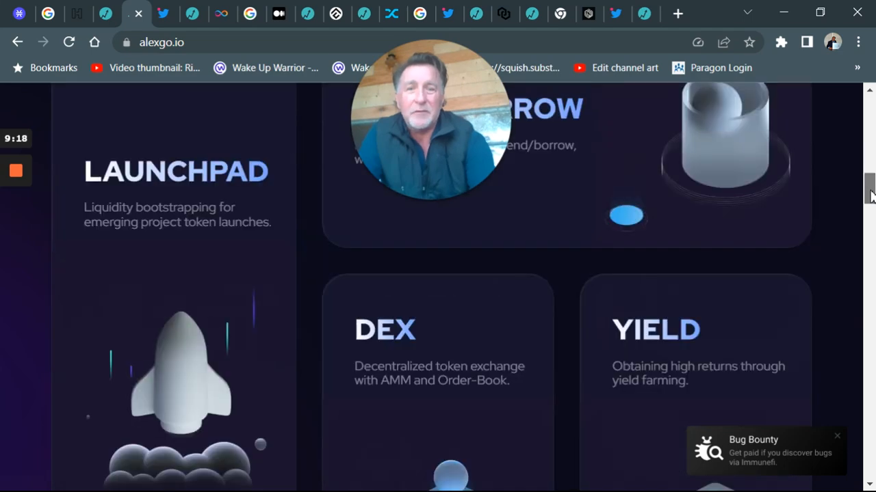
{"action": "scroll", "scroll_direction": "down", "scroll_amount": 3}
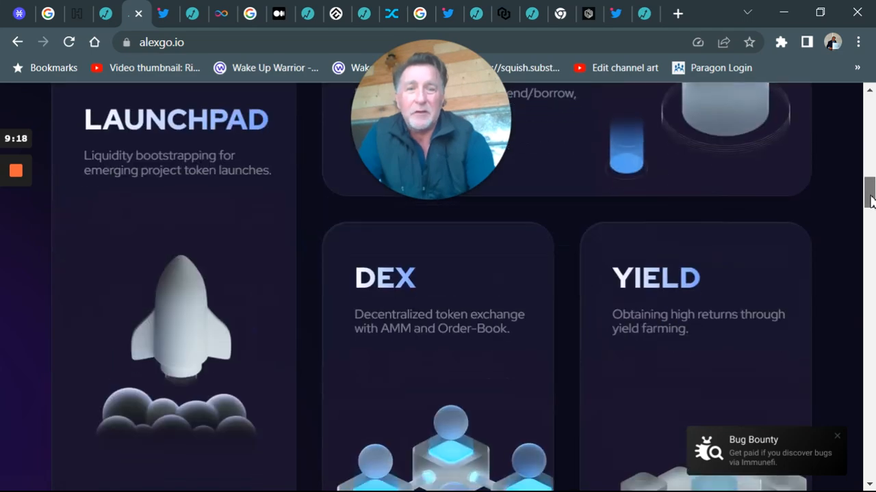
{"action": "scroll", "scroll_direction": "down", "scroll_amount": 3}
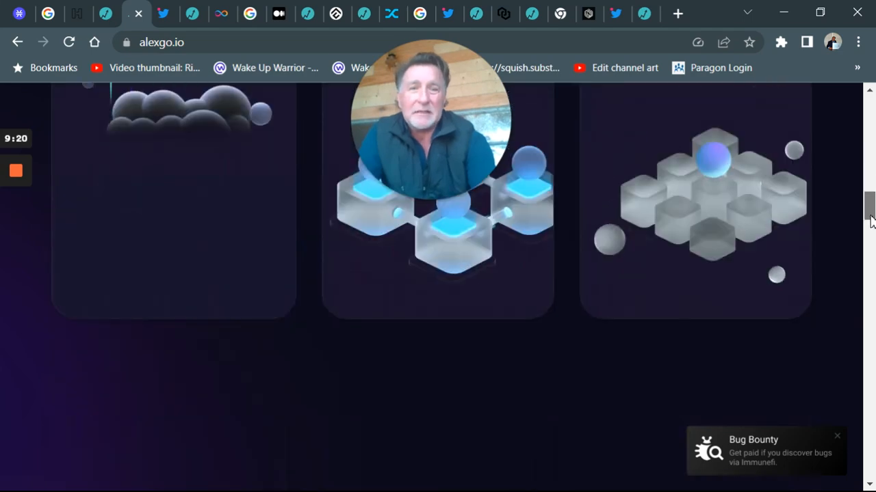
Scroll the ALEX Bitcoin DeFi Twitter profile, then switch to the ALEX Token price tab.
{"action": "scroll", "scroll_direction": "down", "scroll_amount": 3}
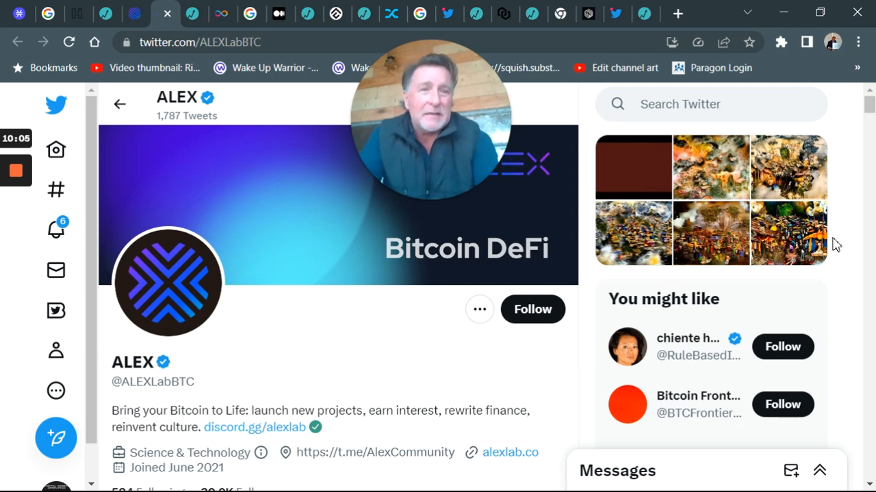
{"action": "scroll", "scroll_direction": "down", "scroll_amount": 3}
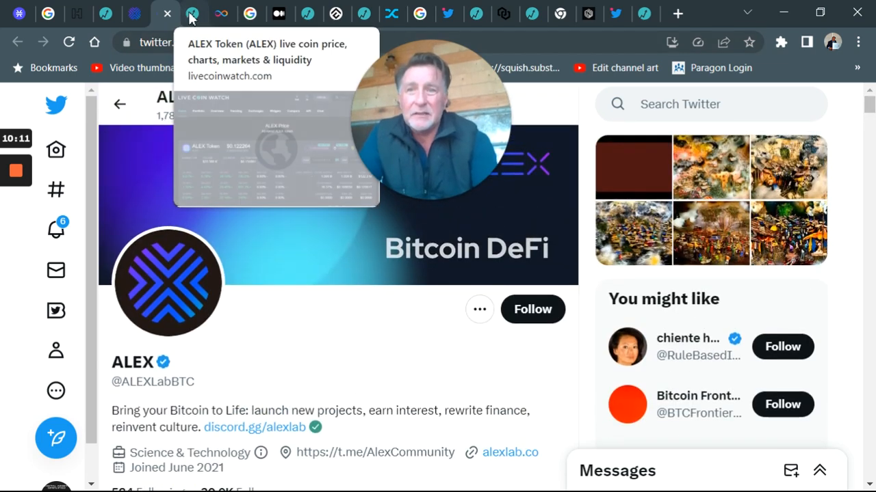
{"action": "left_click", "coordinate": [194, 13]}
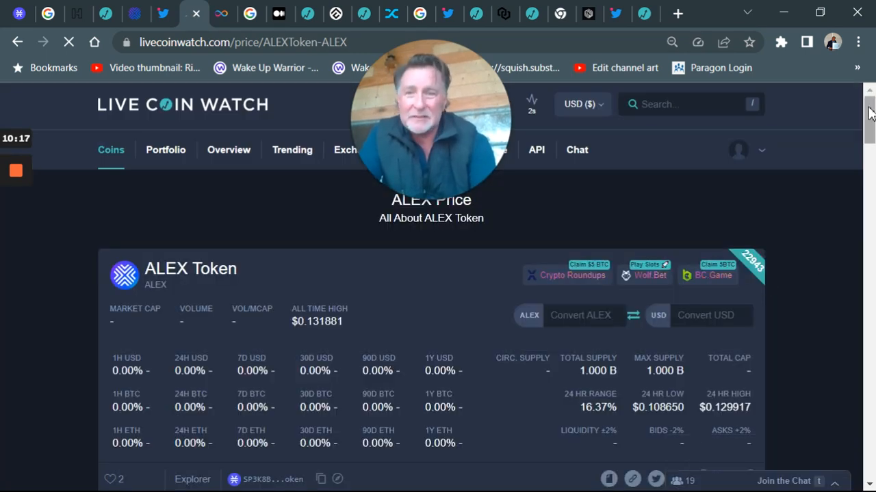
Scroll down the ALEX Token page to its all-time price chart peaking near $0.13.
{"action": "scroll", "scroll_direction": "down", "scroll_amount": 3}
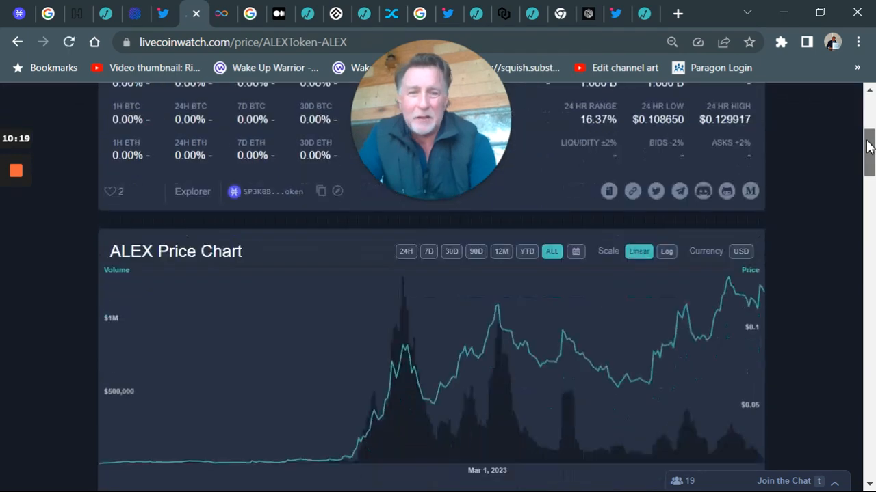
{"action": "scroll", "scroll_direction": "down", "scroll_amount": 3}
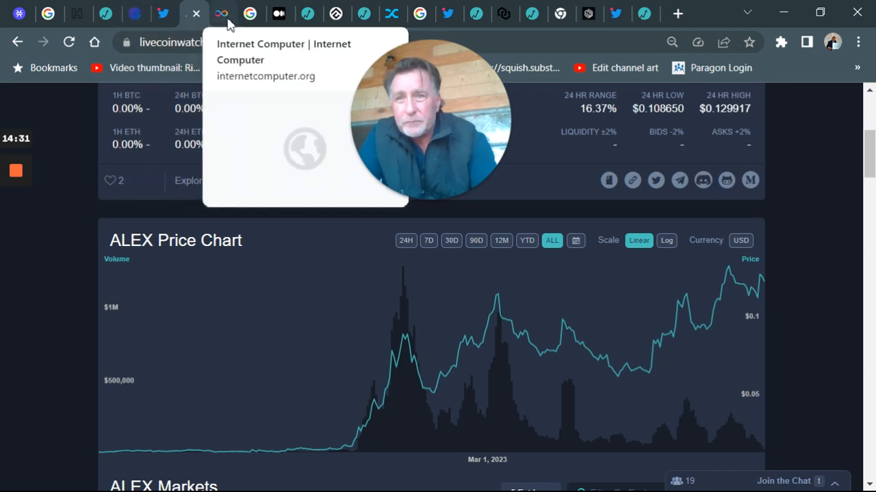
Switch to the internetcomputer.org tab showing the 'World Computer is our future' banner.
{"action": "left_click", "coordinate": [198, 13]}
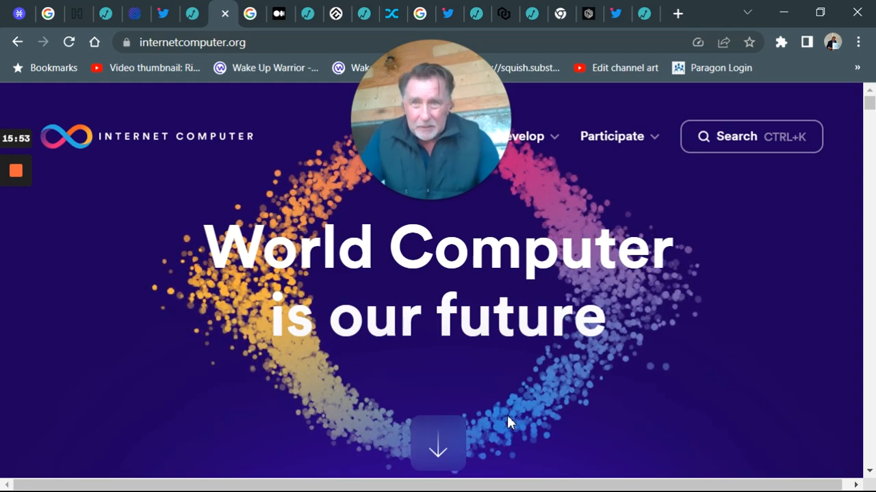
{"action": "mouse_move", "coordinate": [252, 13]}
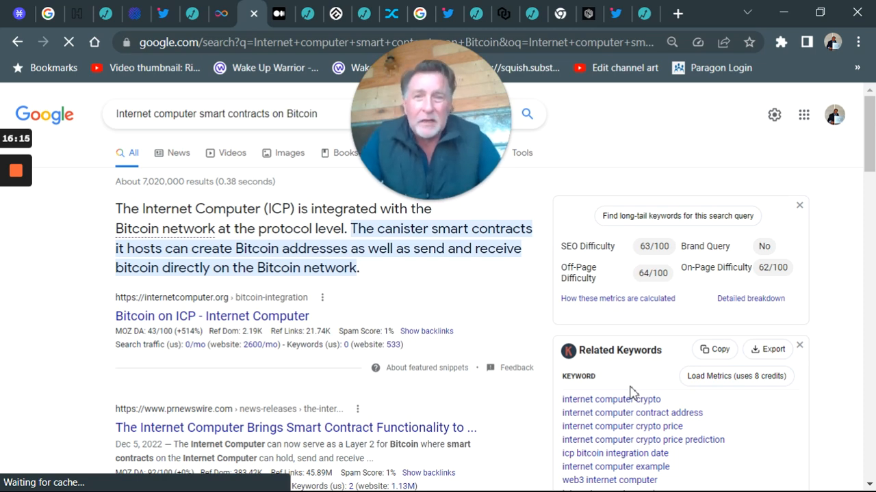
{"action": "mouse_move", "coordinate": [295, 5]}
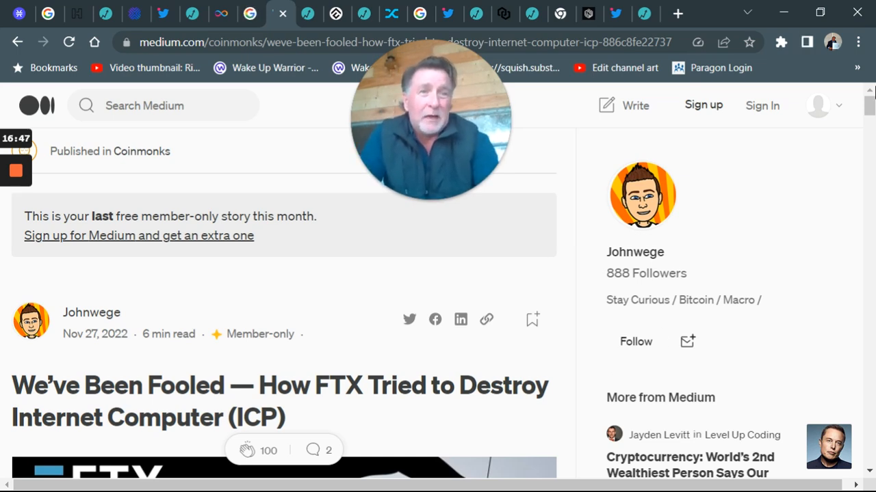
Scroll through the Medium article on FTX's attempt to destroy Internet Computer.
{"action": "scroll", "scroll_direction": "down", "scroll_amount": 3}
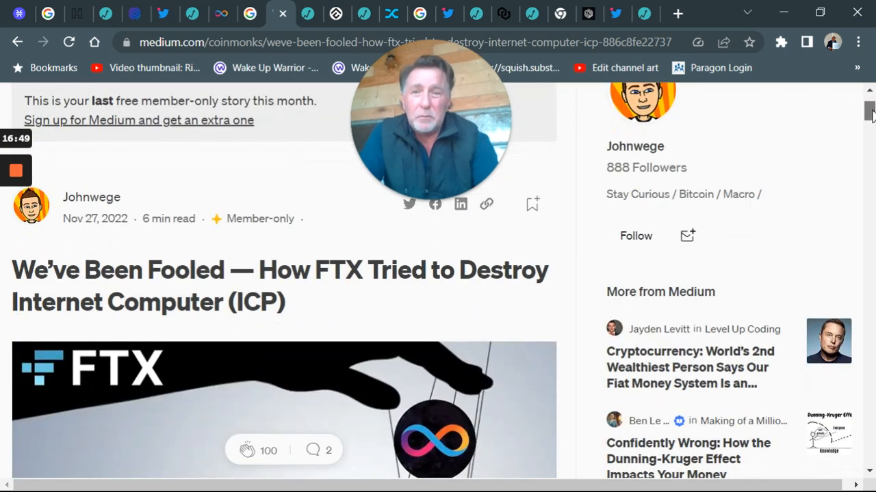
{"action": "scroll", "scroll_direction": "down", "scroll_amount": 3}
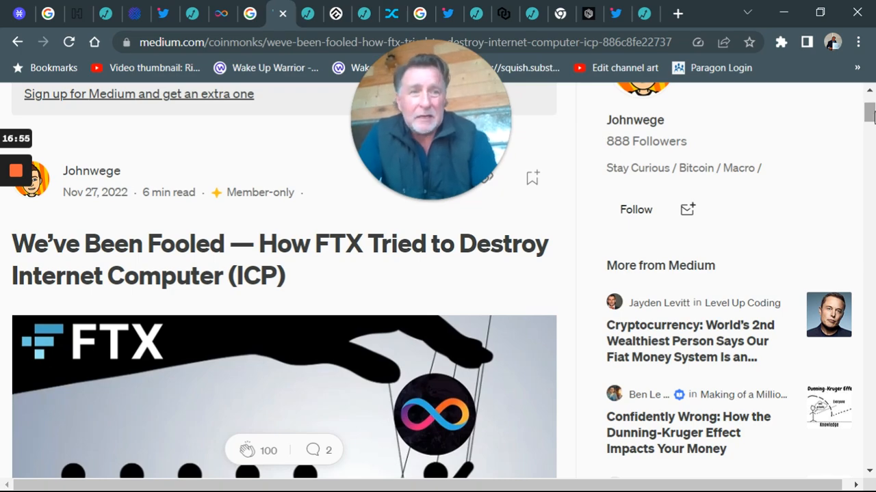
{"action": "scroll", "scroll_direction": "down", "scroll_amount": 3}
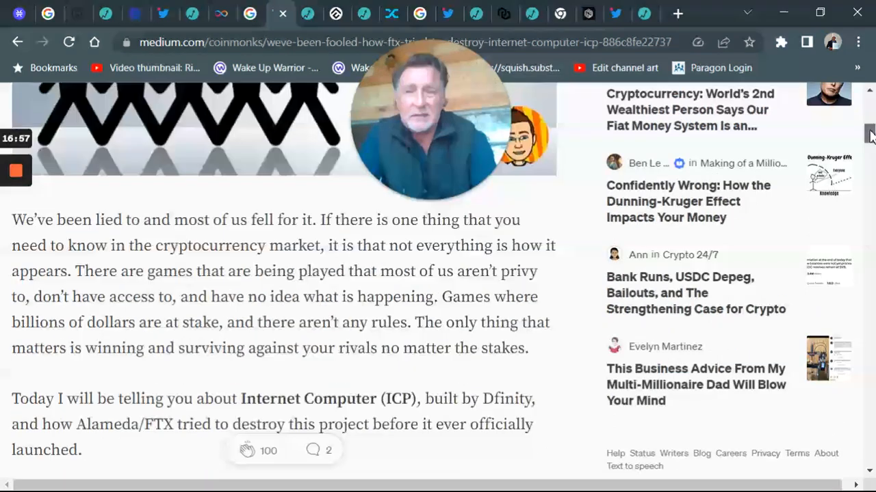
{"action": "scroll", "scroll_direction": "down", "scroll_amount": 3}
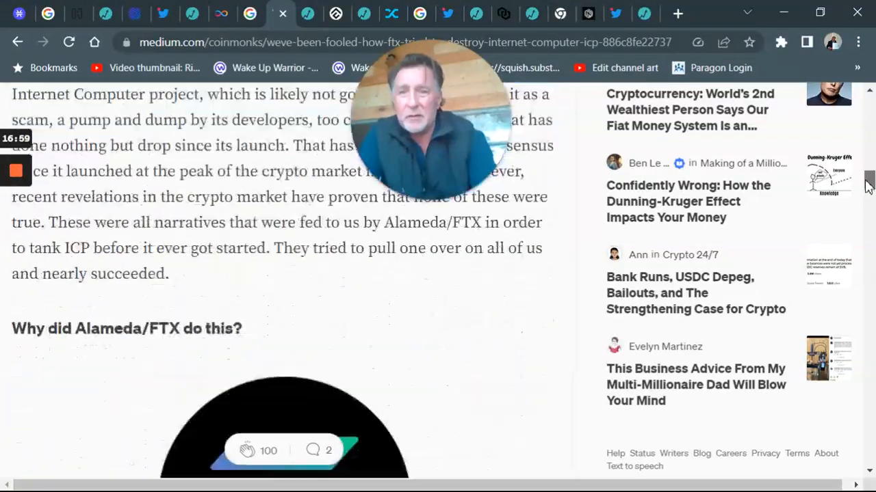
{"action": "scroll", "scroll_direction": "down", "scroll_amount": 3}
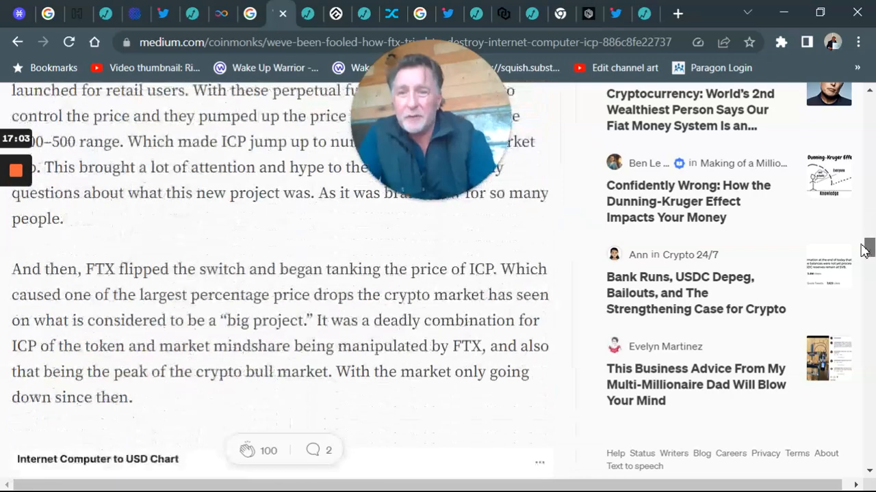
{"action": "scroll", "scroll_direction": "down", "scroll_amount": 3}
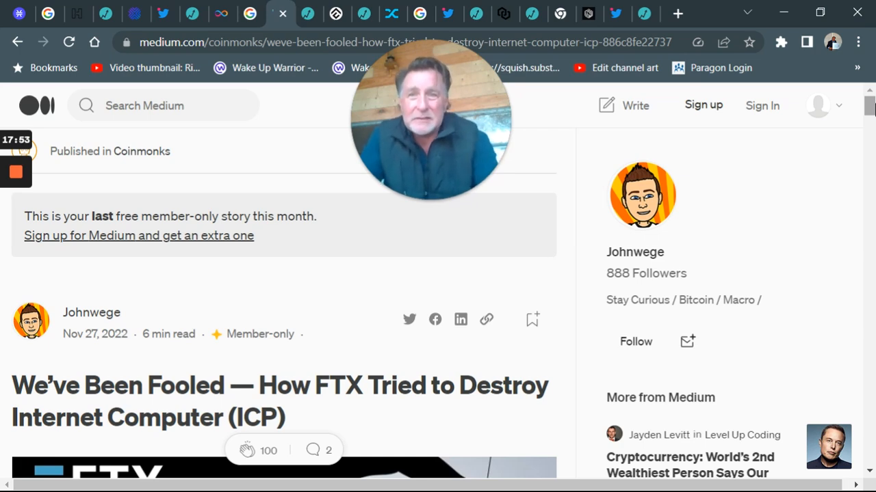
Open the Live Coin Watch ICP tab at $5.10 and scroll to its all-time chart.
{"action": "left_click", "coordinate": [293, 14]}
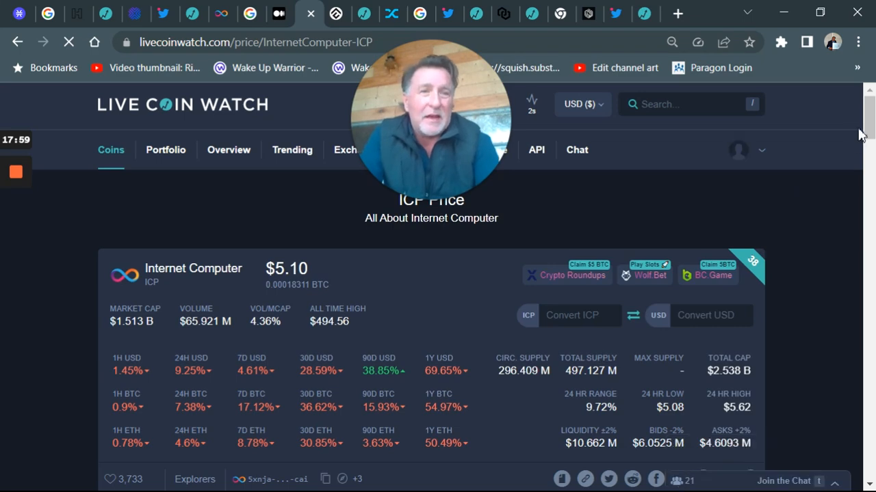
{"action": "scroll", "scroll_direction": "down", "scroll_amount": 3}
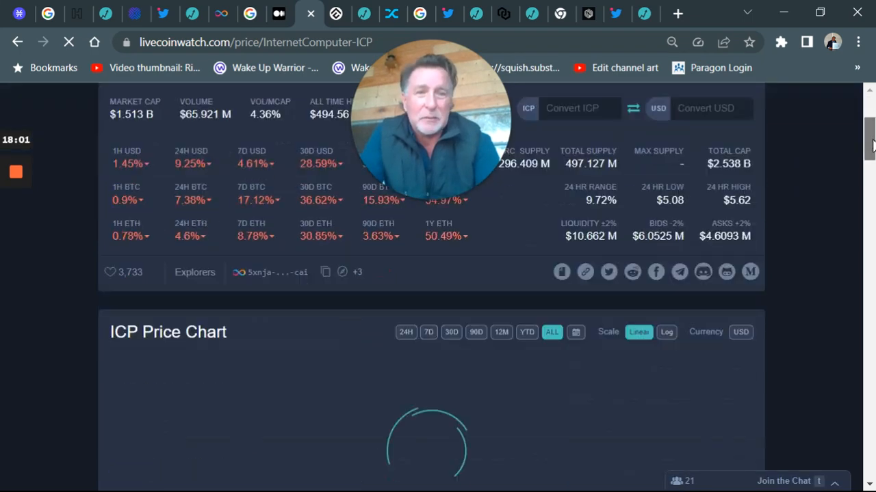
{"action": "scroll", "scroll_direction": "down", "scroll_amount": 3}
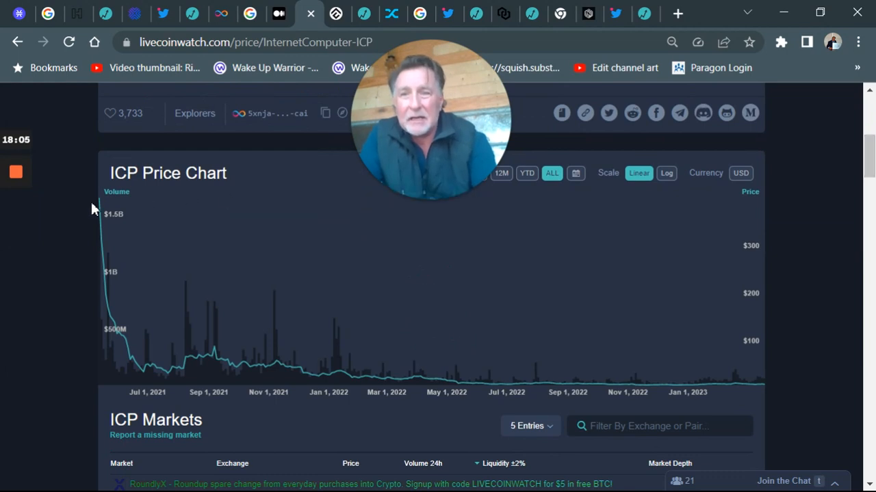
{"action": "mouse_move", "coordinate": [589, 315]}
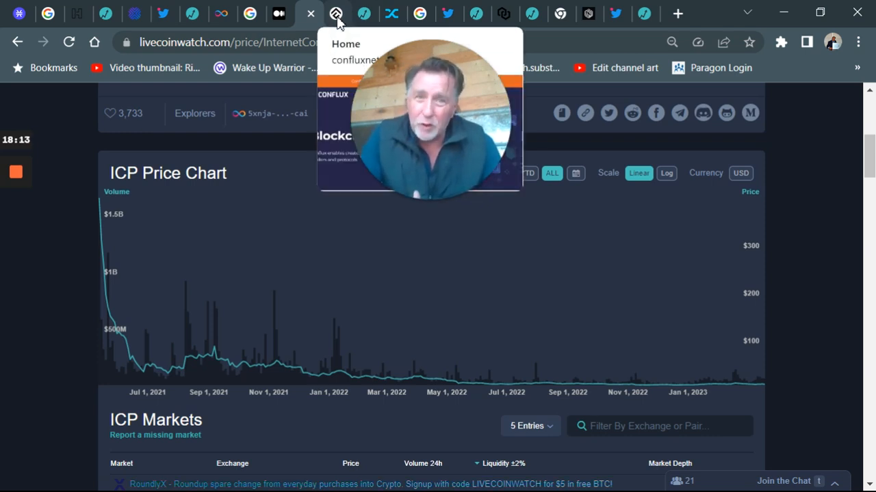
View the Conflux homepage, then switch to the Live Coin Watch CFX price tab.
{"action": "left_click", "coordinate": [336, 14]}
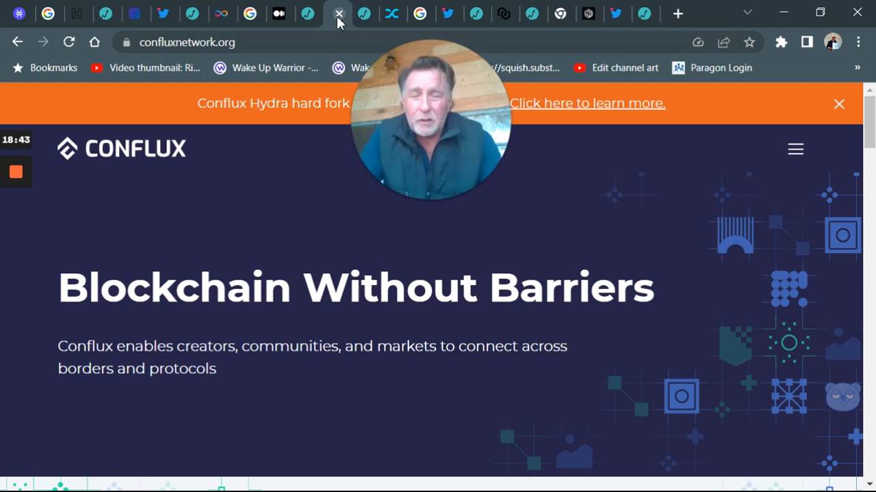
{"action": "left_click", "coordinate": [363, 13]}
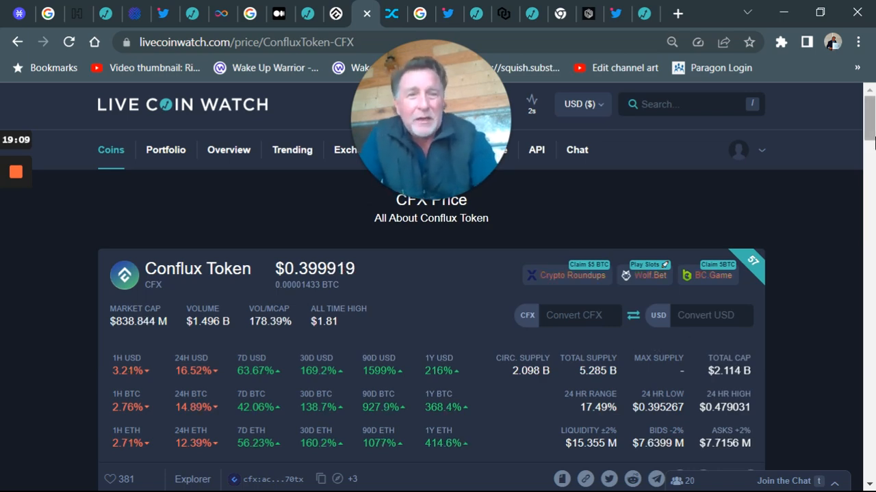
Scroll slightly down the CFX stats panel showing market cap, supply and returns.
{"action": "scroll", "scroll_direction": "down", "scroll_amount": 3}
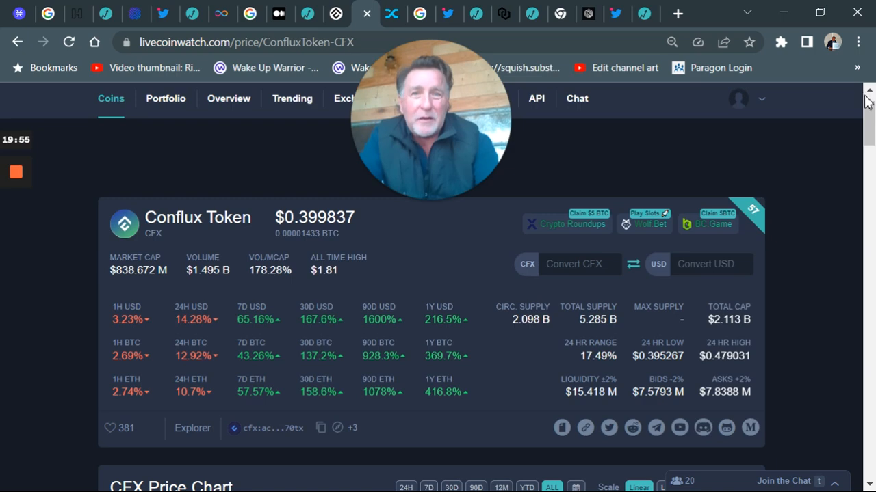
Scroll down the Conflux Token page to the CFX price chart.
{"action": "scroll", "scroll_direction": "down", "scroll_amount": 3}
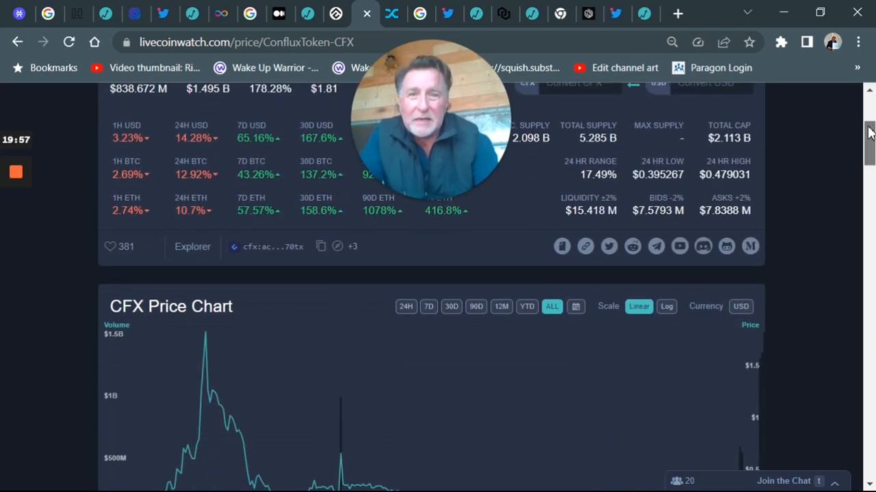
{"action": "scroll", "scroll_direction": "down", "scroll_amount": 3}
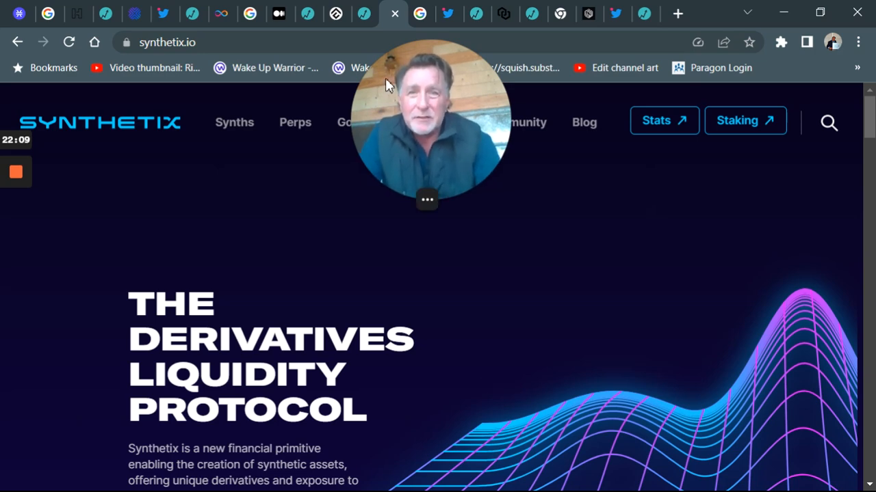
{"action": "left_click", "coordinate": [395, 13]}
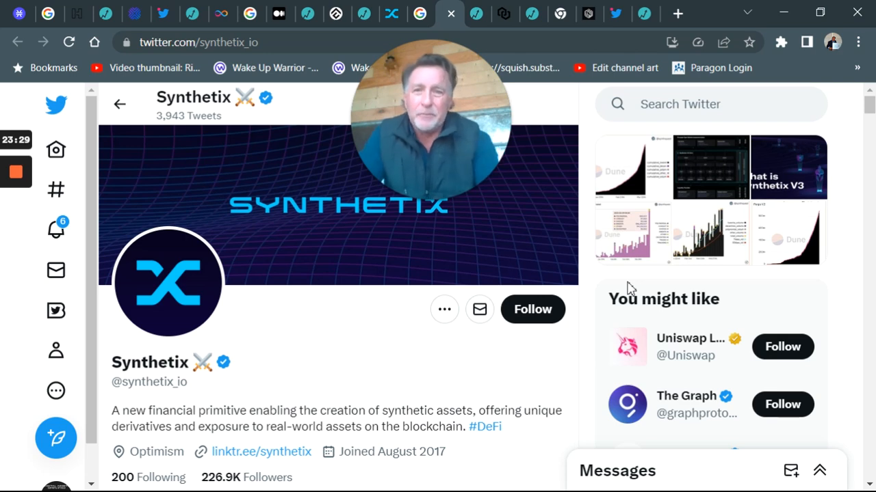
{"action": "mouse_move", "coordinate": [477, 13]}
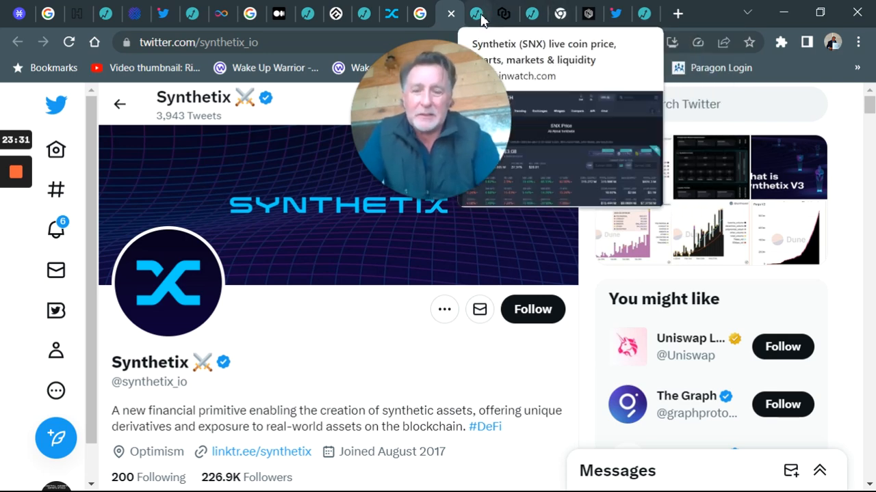
Go to the LiveCoinWatch Synthetix tab and scroll down to the SNX all-time price chart.
{"action": "left_click", "coordinate": [475, 13]}
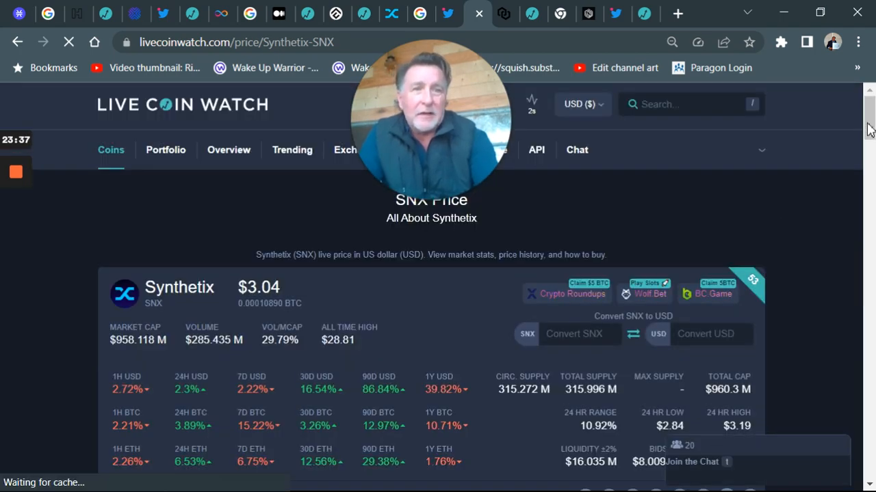
{"action": "scroll", "scroll_direction": "down", "scroll_amount": 3}
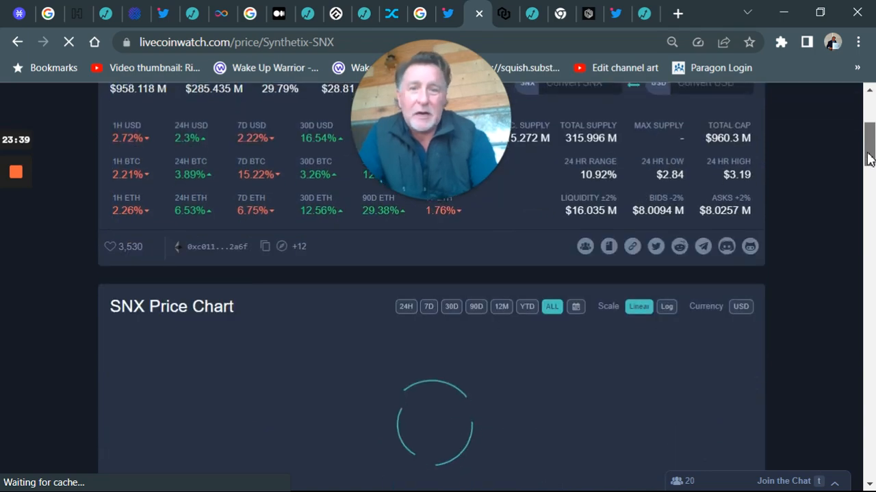
{"action": "scroll", "scroll_direction": "down", "scroll_amount": 3}
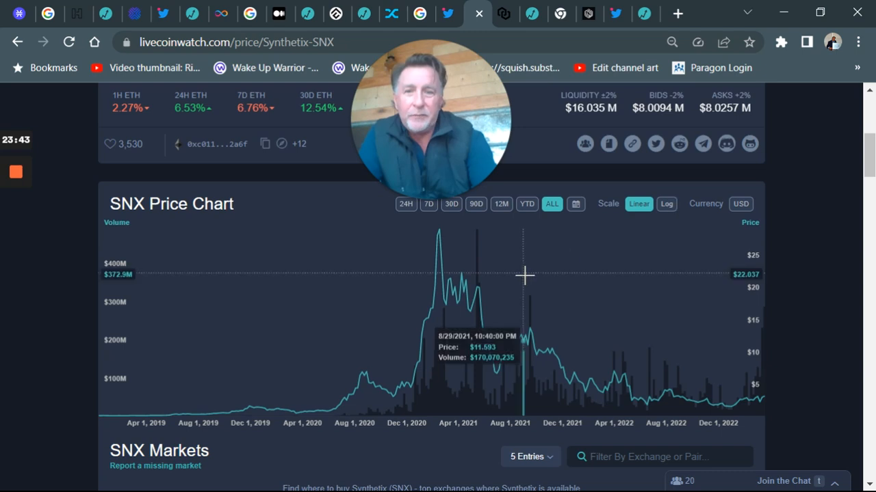
{"action": "mouse_move", "coordinate": [442, 227]}
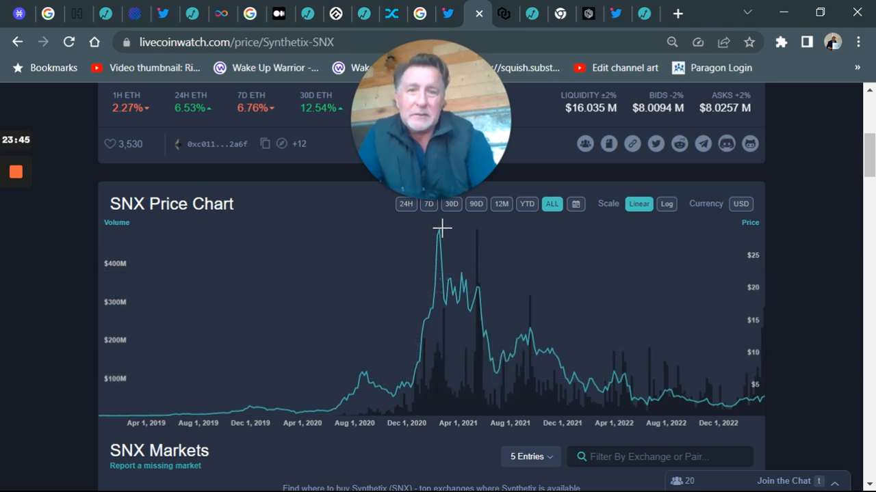
{"action": "mouse_move", "coordinate": [439, 233]}
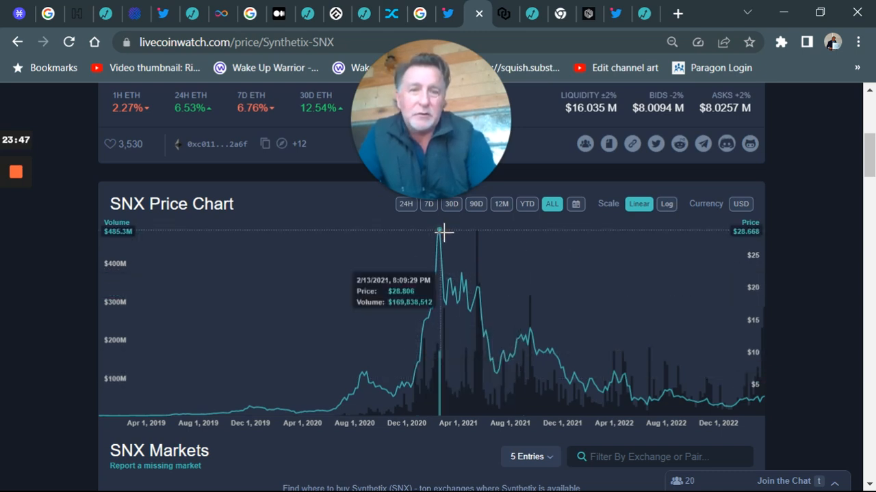
{"action": "mouse_move", "coordinate": [736, 409]}
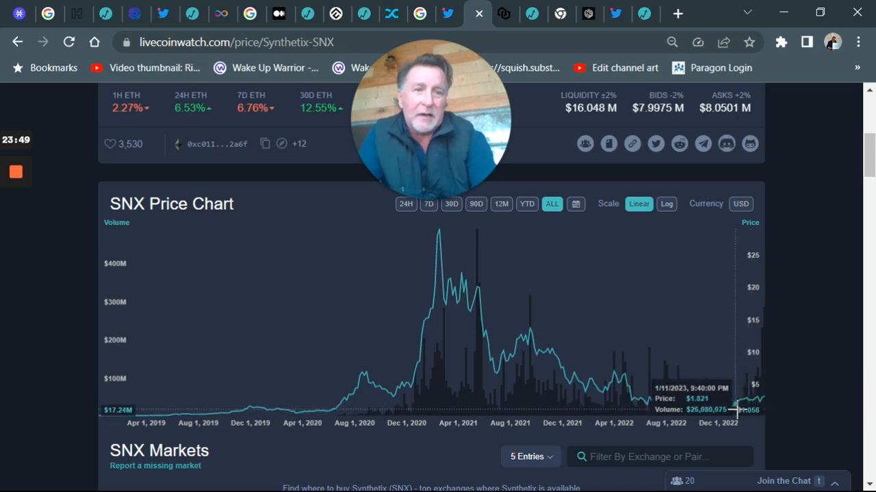
{"action": "mouse_move", "coordinate": [734, 402]}
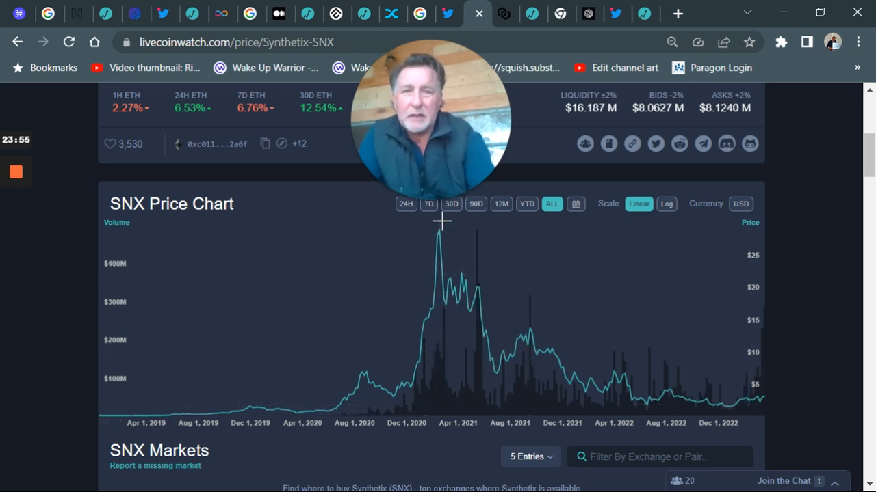
{"action": "mouse_move", "coordinate": [529, 14]}
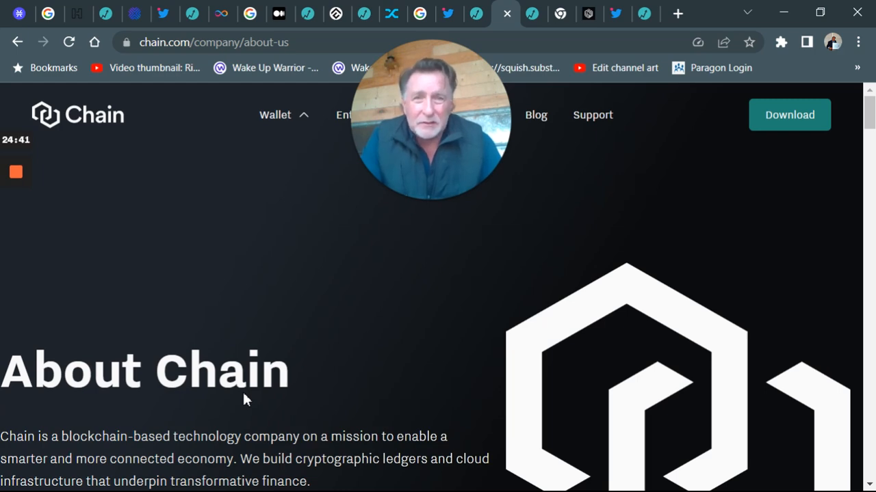
{"action": "mouse_move", "coordinate": [420, 49]}
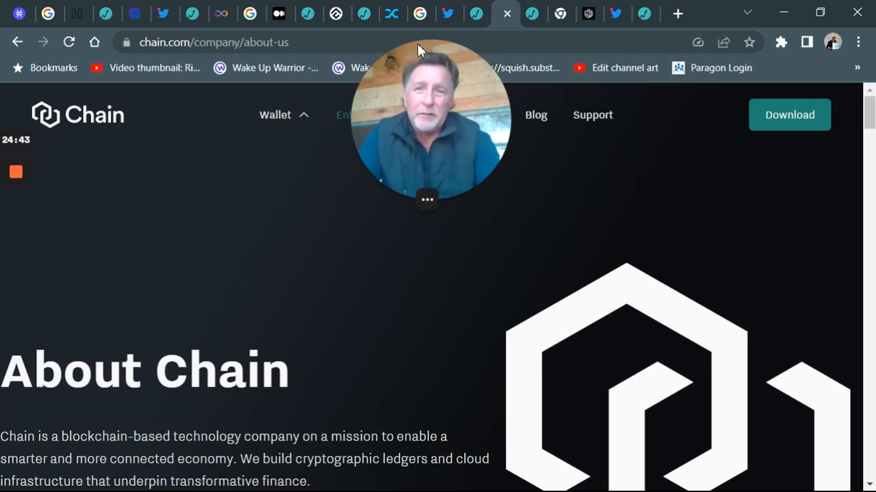
{"action": "mouse_move", "coordinate": [551, 13]}
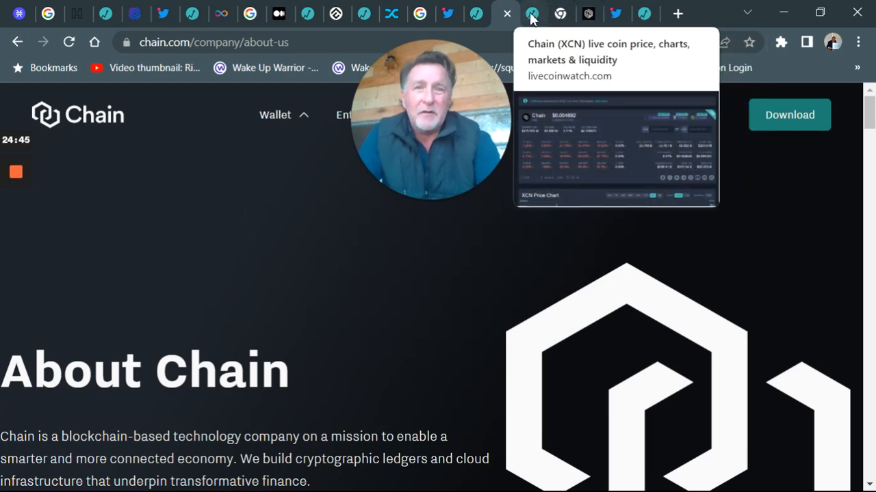
View the XCN all-time price chart on LiveCoinWatch, then switch to the new tab page.
{"action": "left_click", "coordinate": [529, 13]}
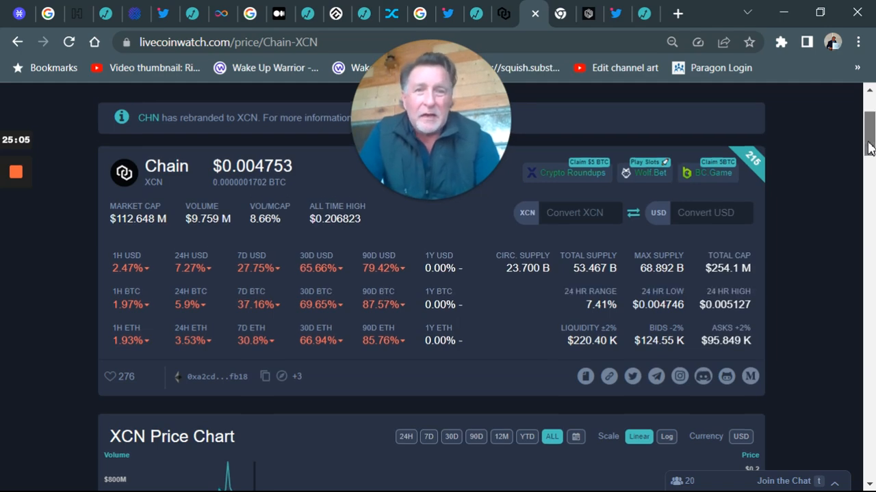
{"action": "scroll", "scroll_direction": "down", "scroll_amount": 3}
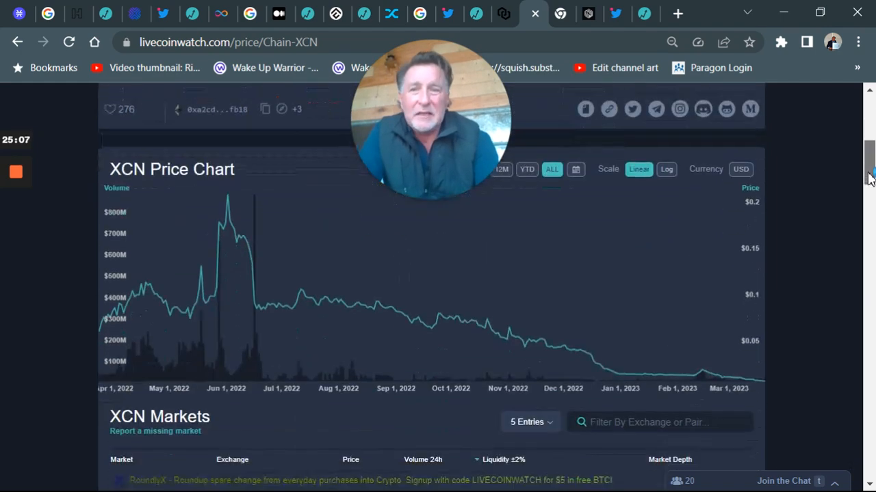
{"action": "scroll", "scroll_direction": "down", "scroll_amount": 3}
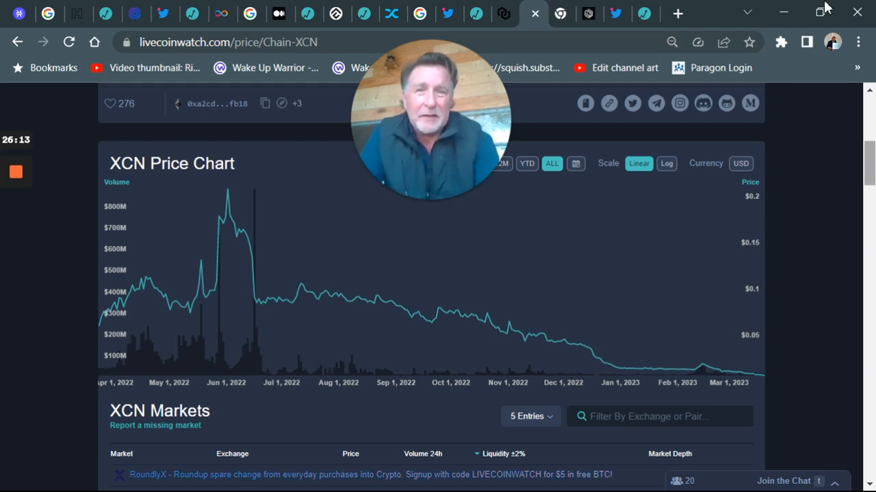
{"action": "mouse_move", "coordinate": [559, 14]}
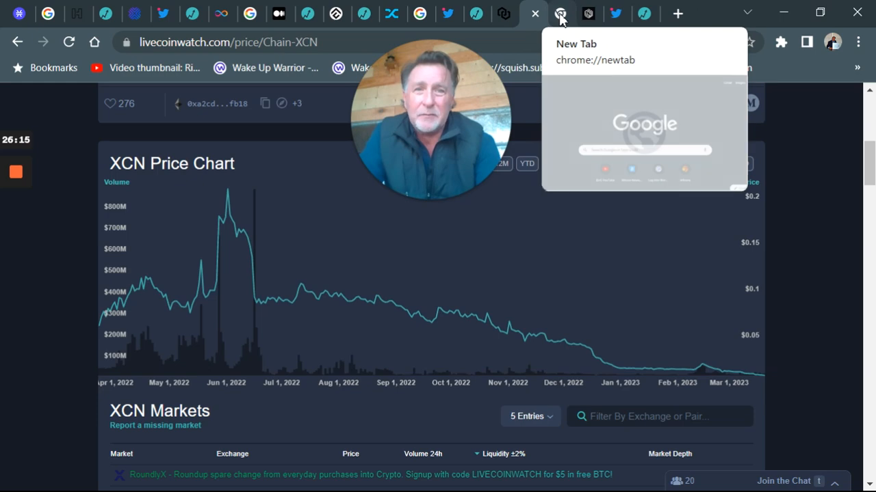
{"action": "left_click", "coordinate": [554, 13]}
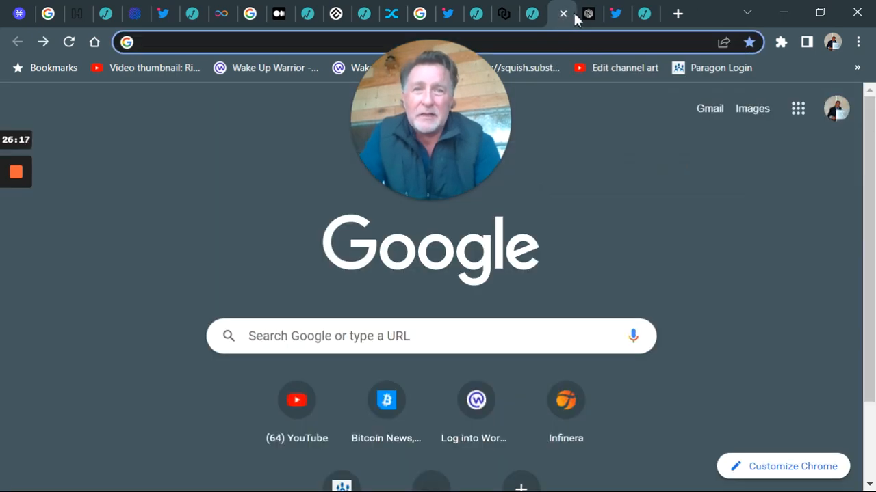
Switch to the cypherium.io tab showing the 'Web3-Ready Blockchain' homepage.
{"action": "left_click", "coordinate": [563, 13]}
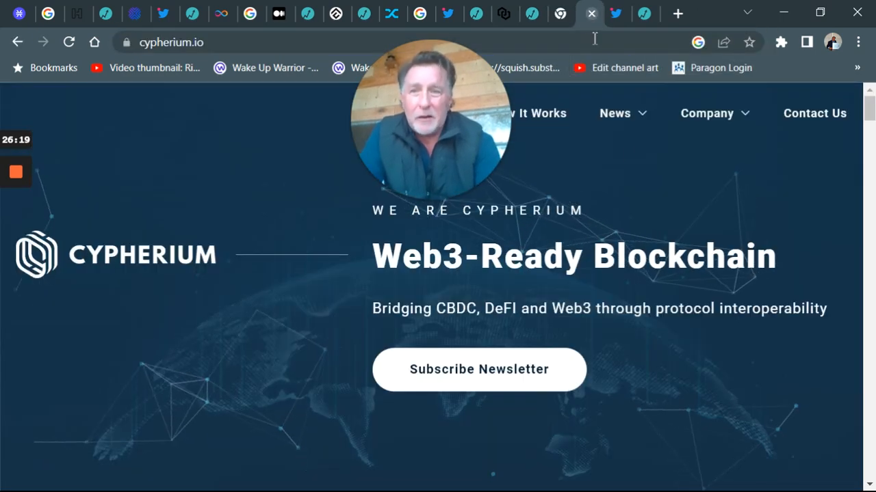
{"action": "mouse_move", "coordinate": [659, 286]}
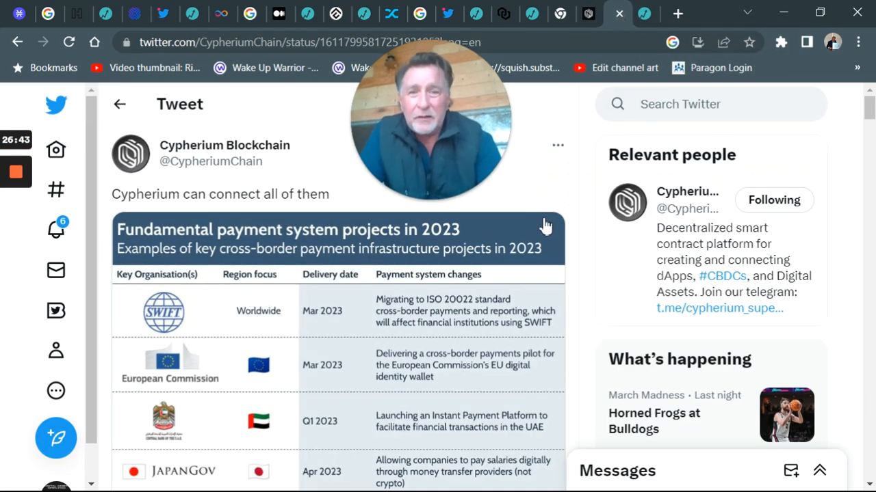
{"action": "scroll", "scroll_direction": "down", "scroll_amount": 3}
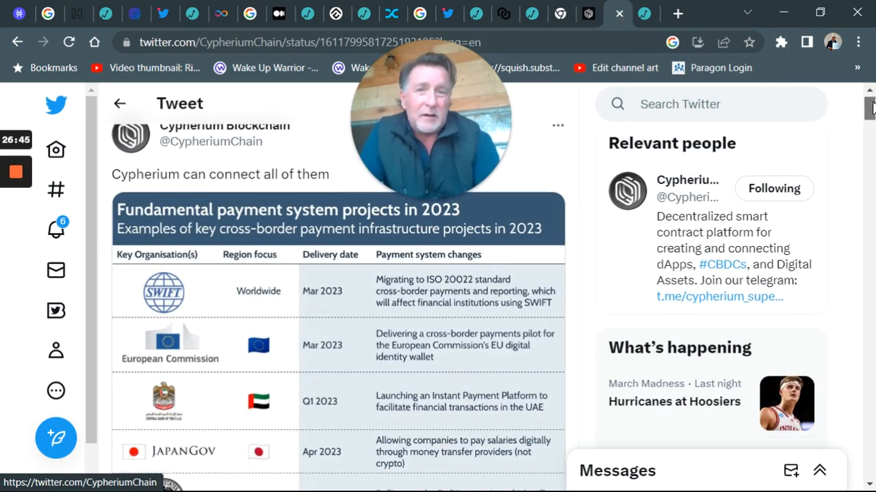
{"action": "scroll", "scroll_direction": "down", "scroll_amount": 3}
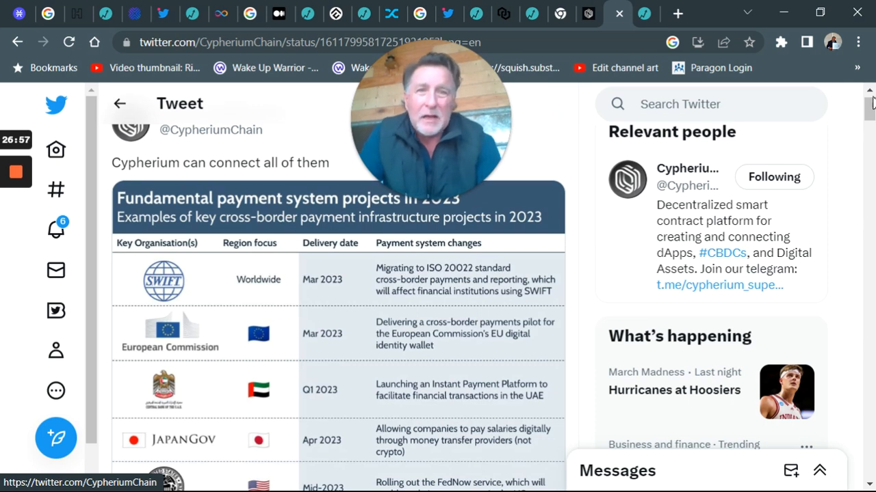
{"action": "scroll", "scroll_direction": "down", "scroll_amount": 3}
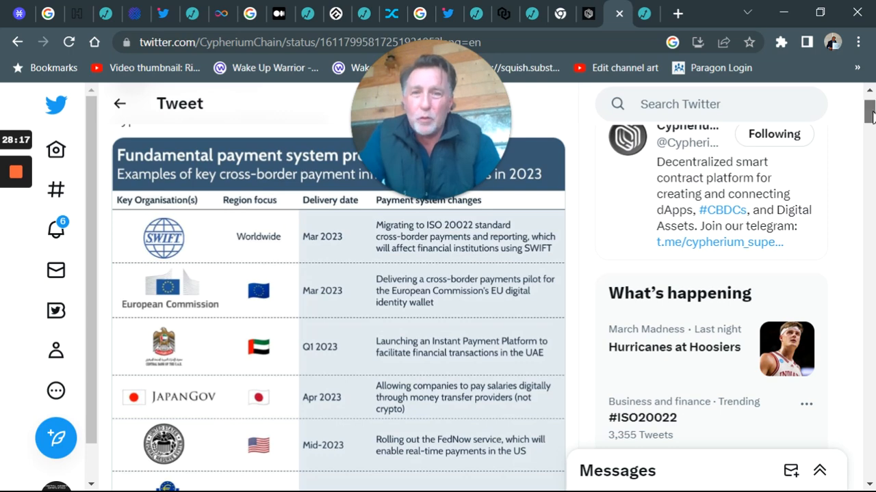
{"action": "scroll", "scroll_direction": "down", "scroll_amount": 3}
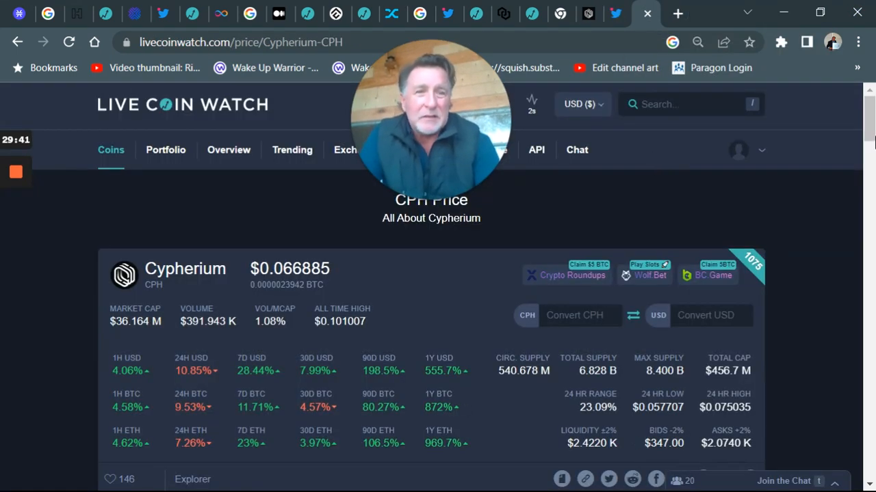
Scroll the Cypherium page down to the all-time CPH price chart.
{"action": "scroll", "scroll_direction": "down", "scroll_amount": 3}
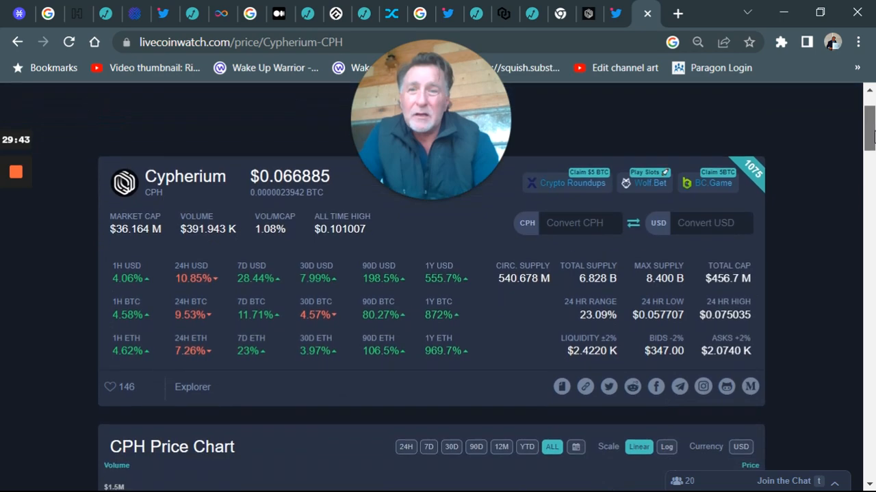
{"action": "scroll", "scroll_direction": "down", "scroll_amount": 3}
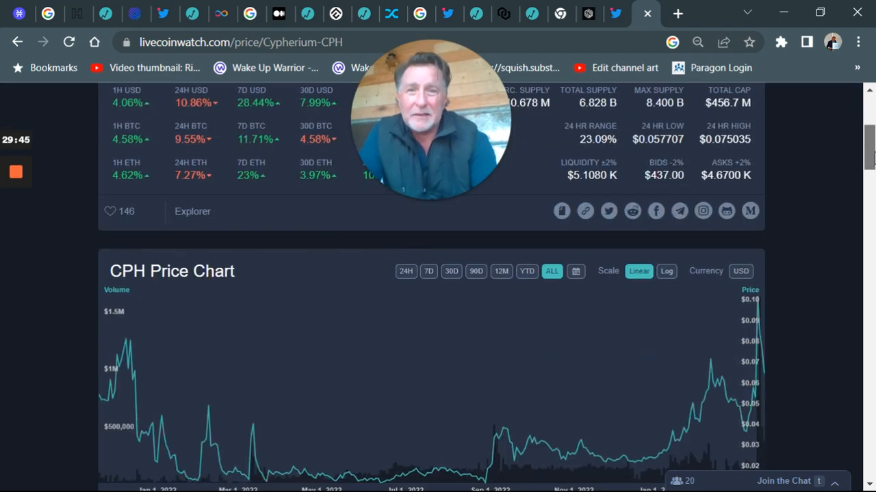
{"action": "scroll", "scroll_direction": "down", "scroll_amount": 3}
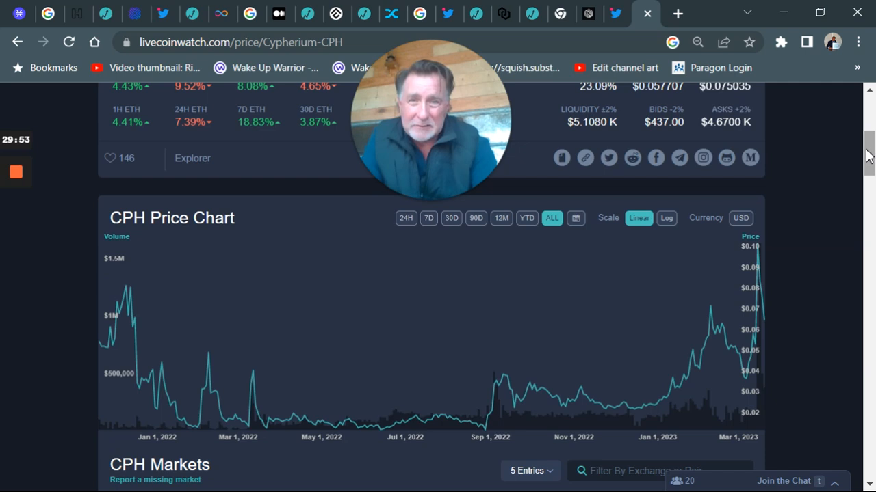
{"action": "mouse_move", "coordinate": [830, 192]}
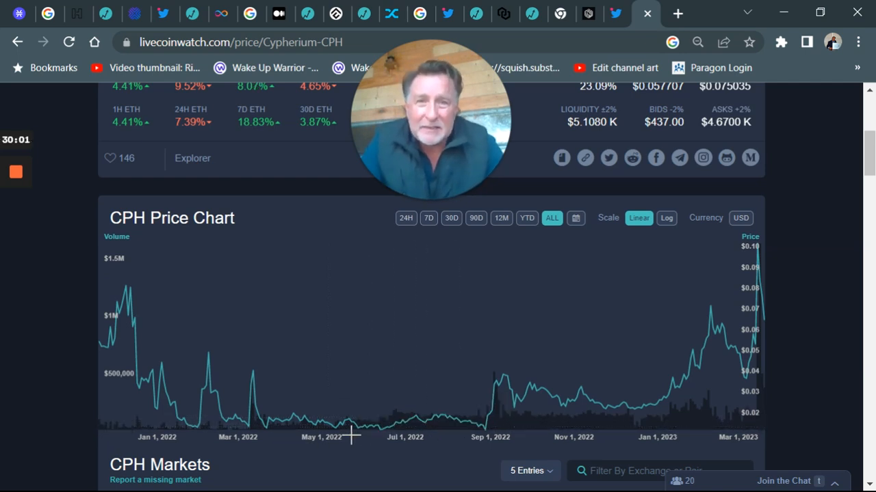
{"action": "mouse_move", "coordinate": [434, 421]}
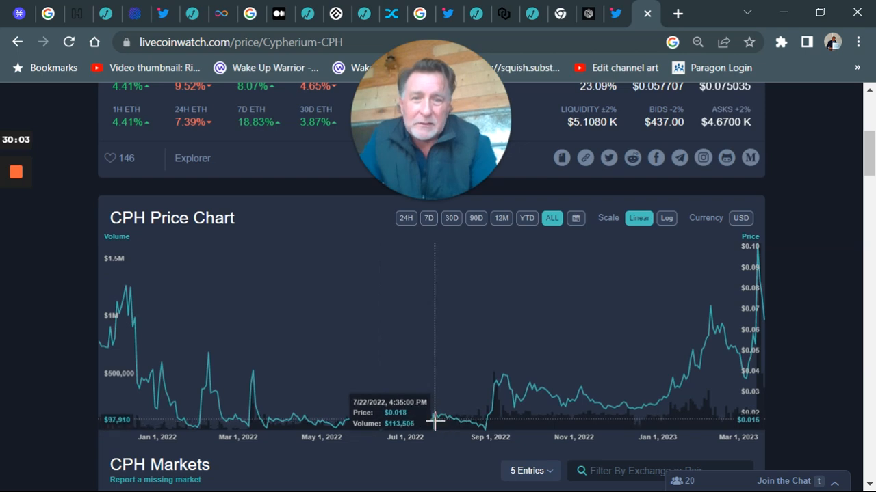
{"action": "mouse_move", "coordinate": [379, 425]}
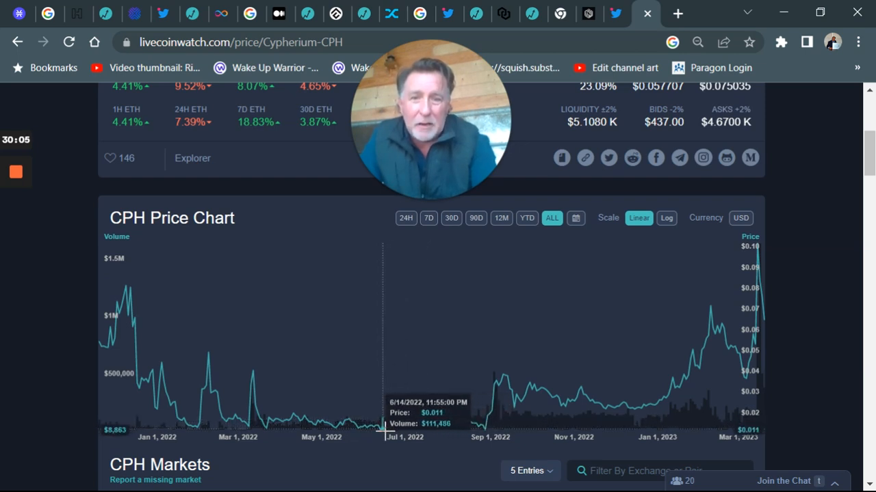